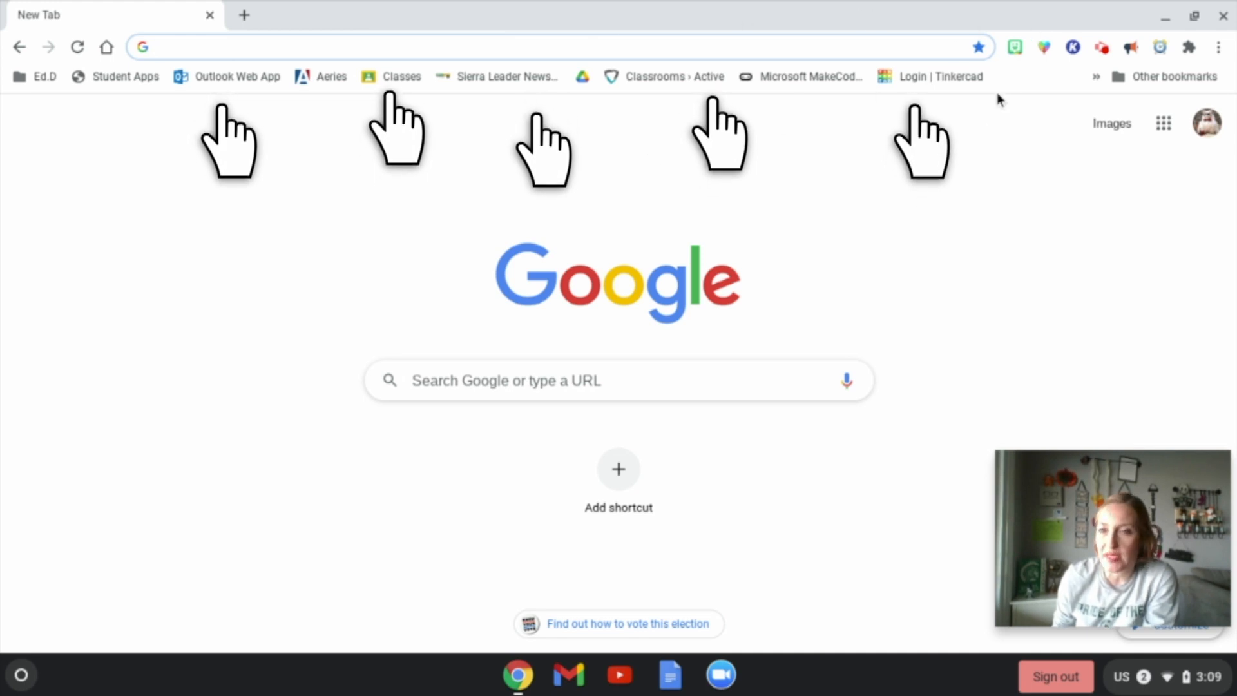
mouse_move(371, 6)
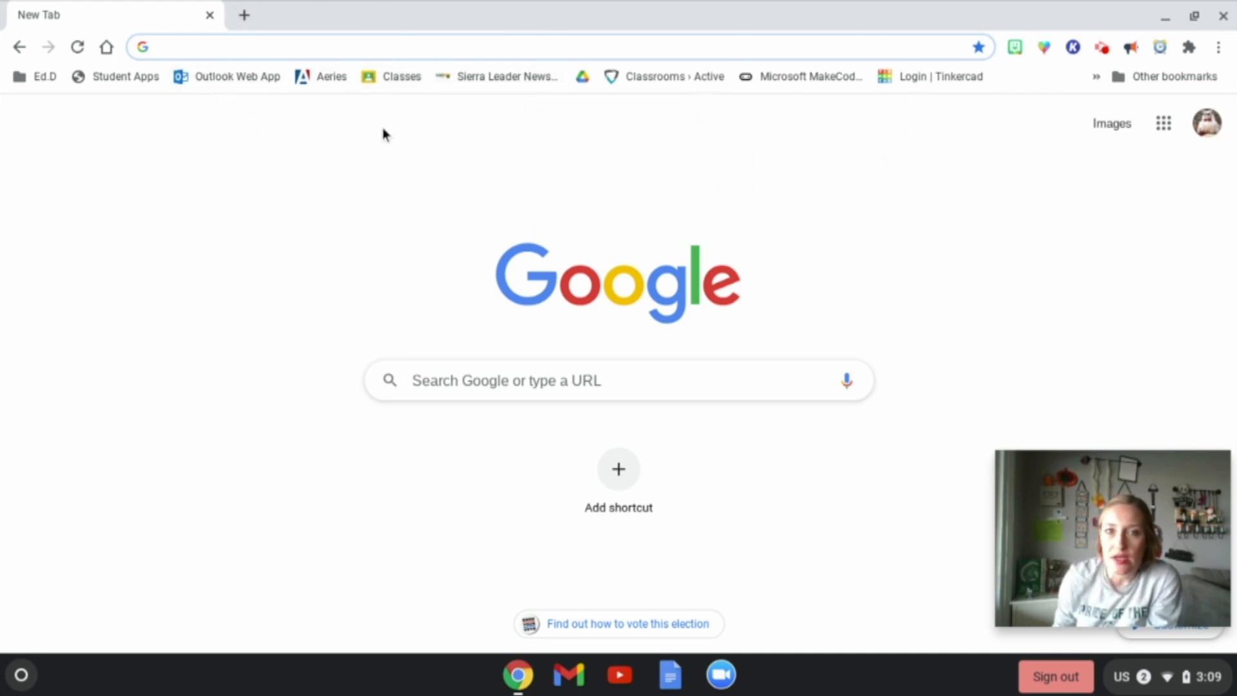
mouse_move(237, 76)
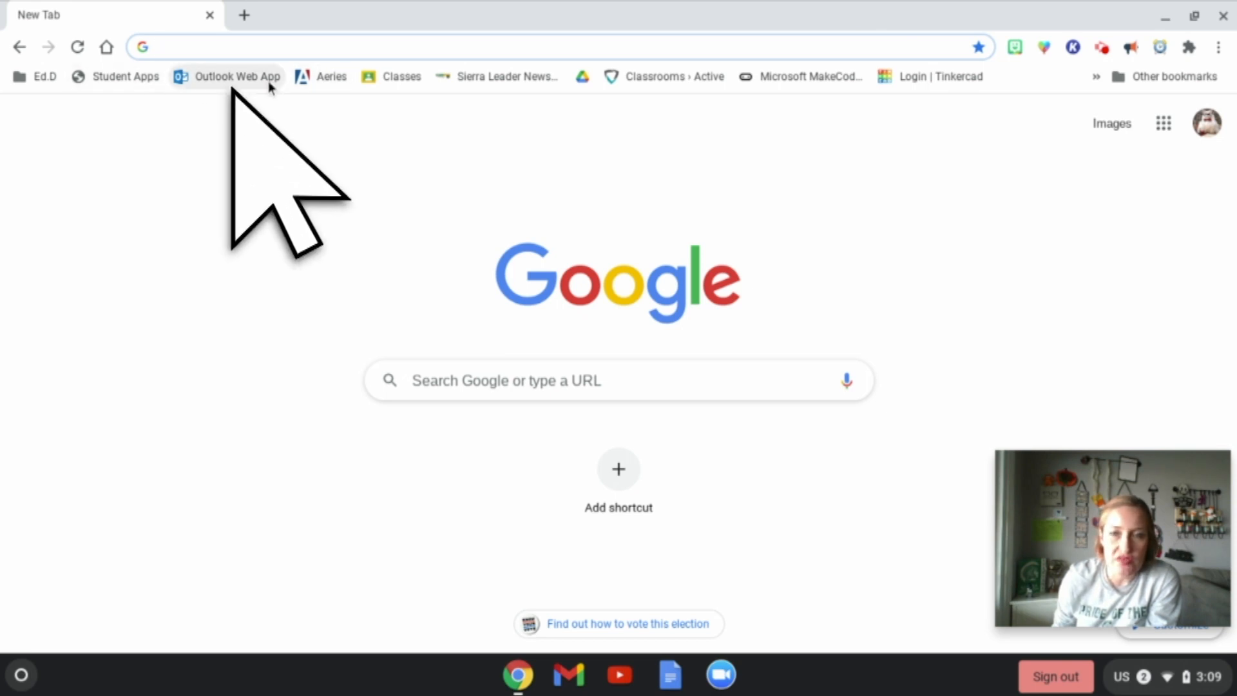
- Open the Outlook Web App bookmark, check its bookmark details, then show the overflow bookmarks
left_click(236, 77)
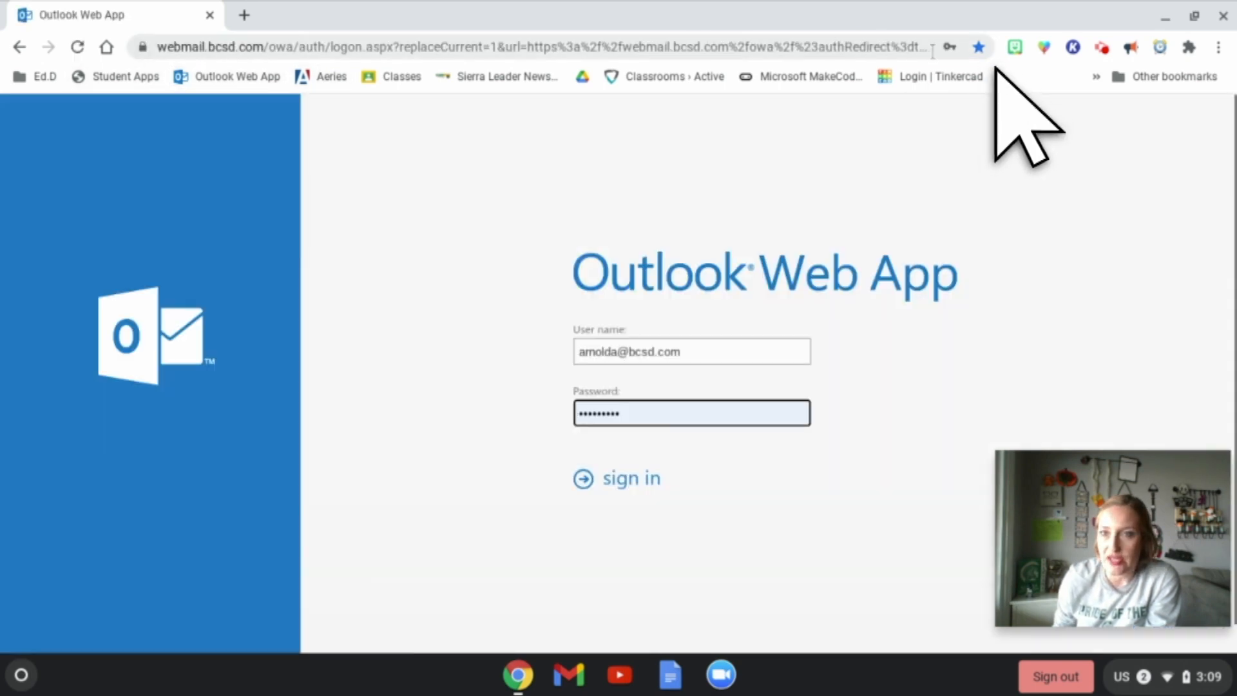
left_click(979, 47)
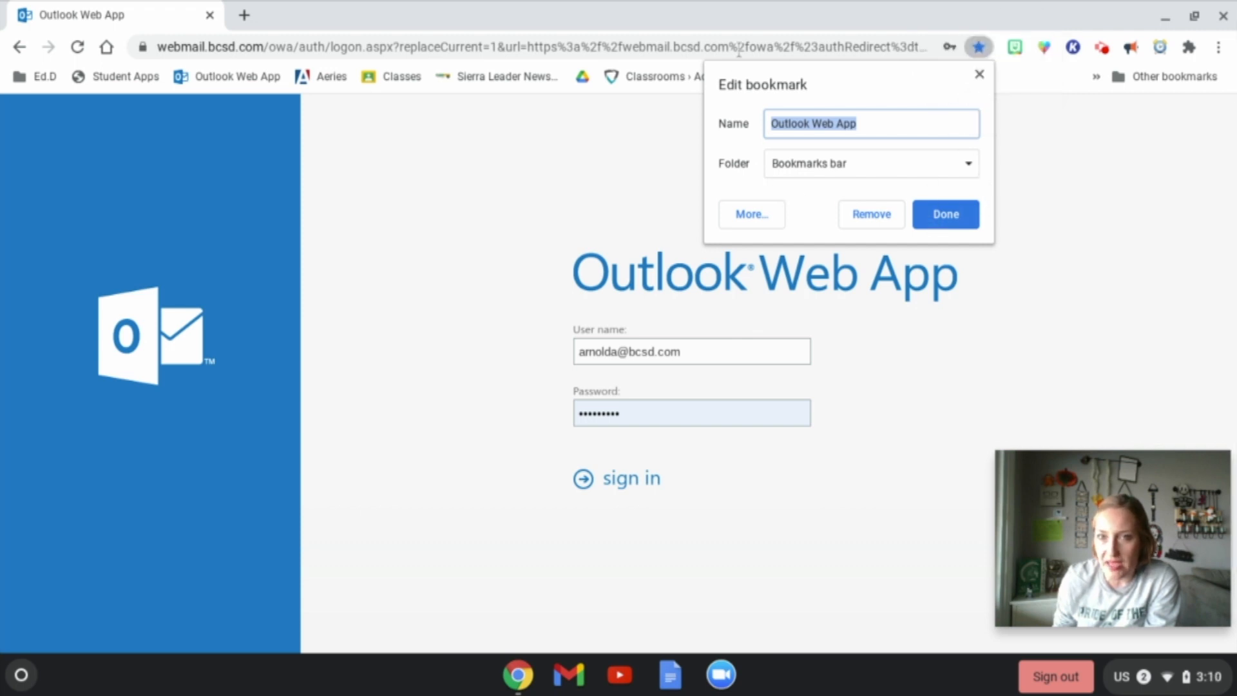
left_click(944, 214)
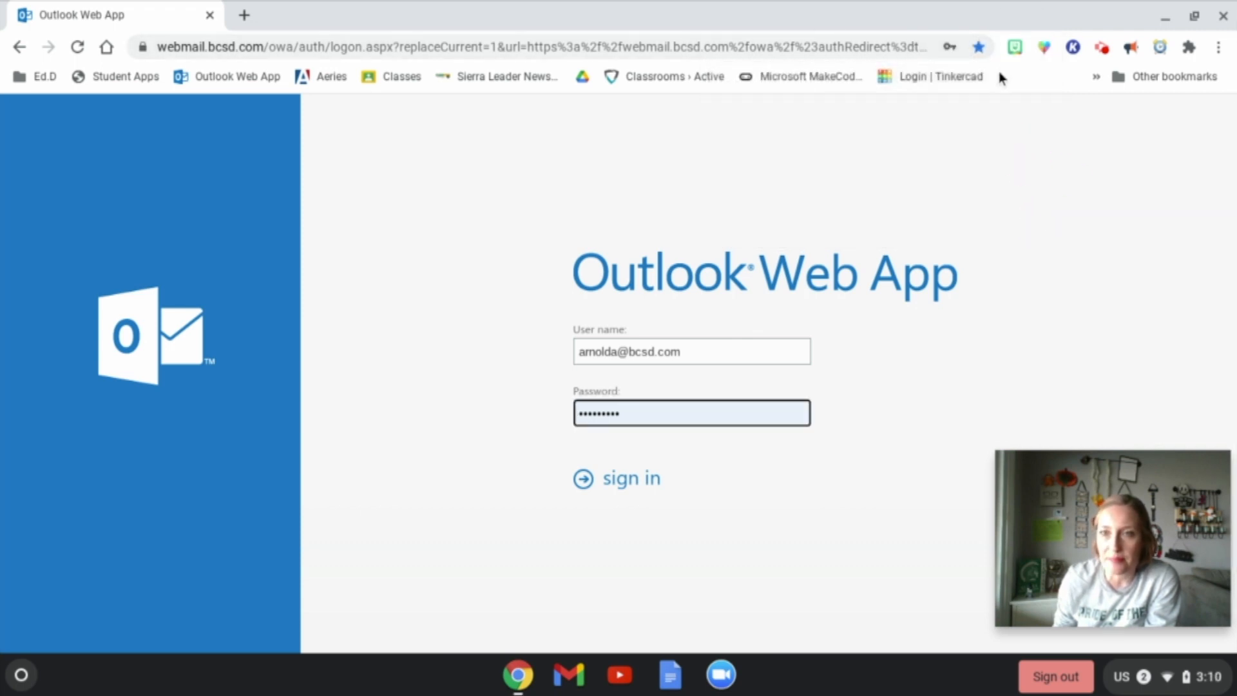
left_click(1096, 77)
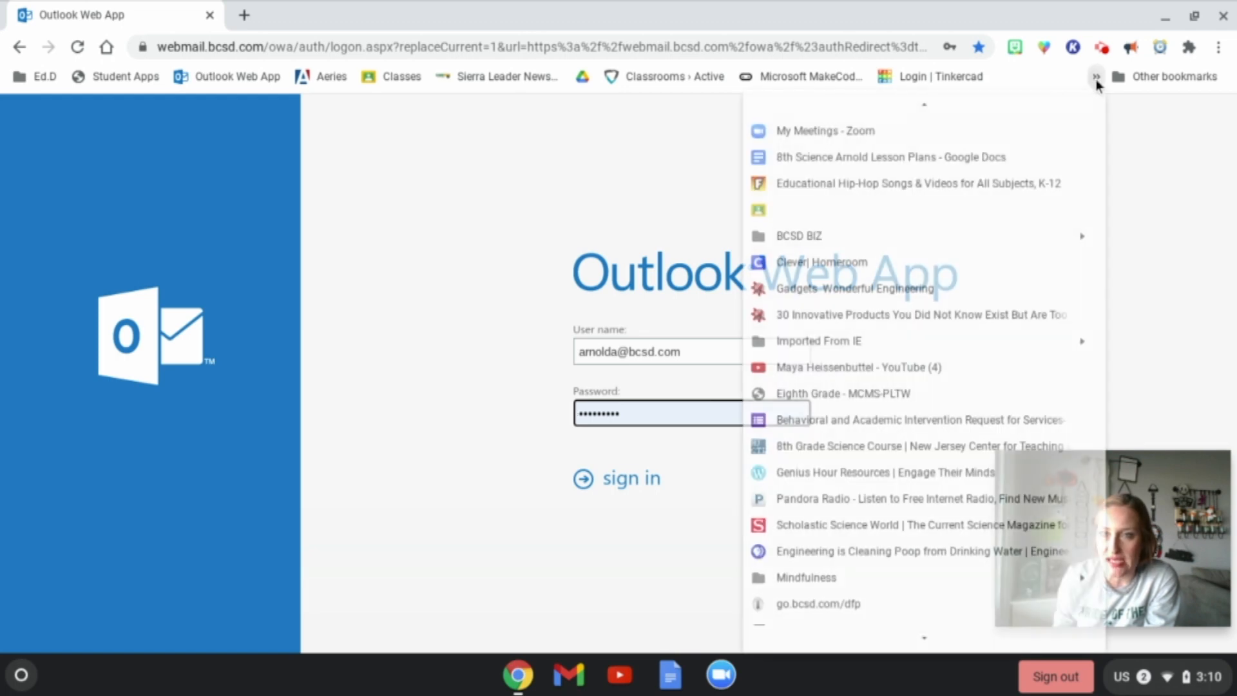
mouse_move(853, 367)
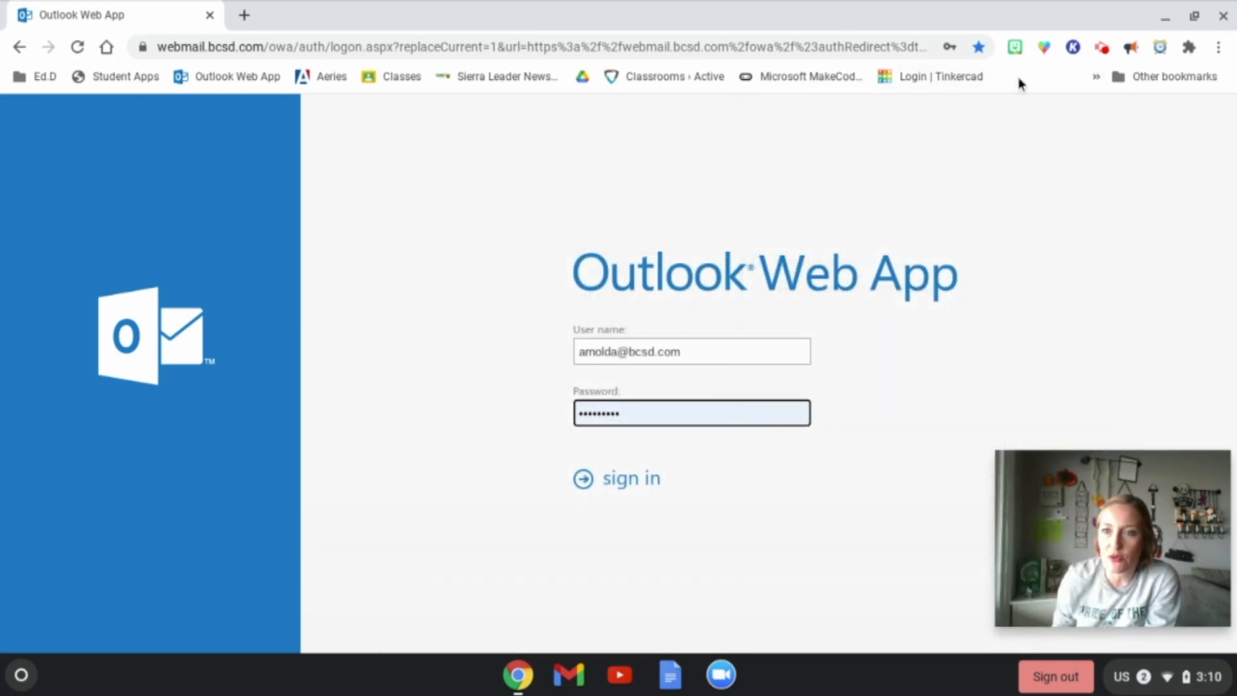
- Add a new SPARTA bookmark folder to the bookmarks bar with Add folder
right_click(1174, 76)
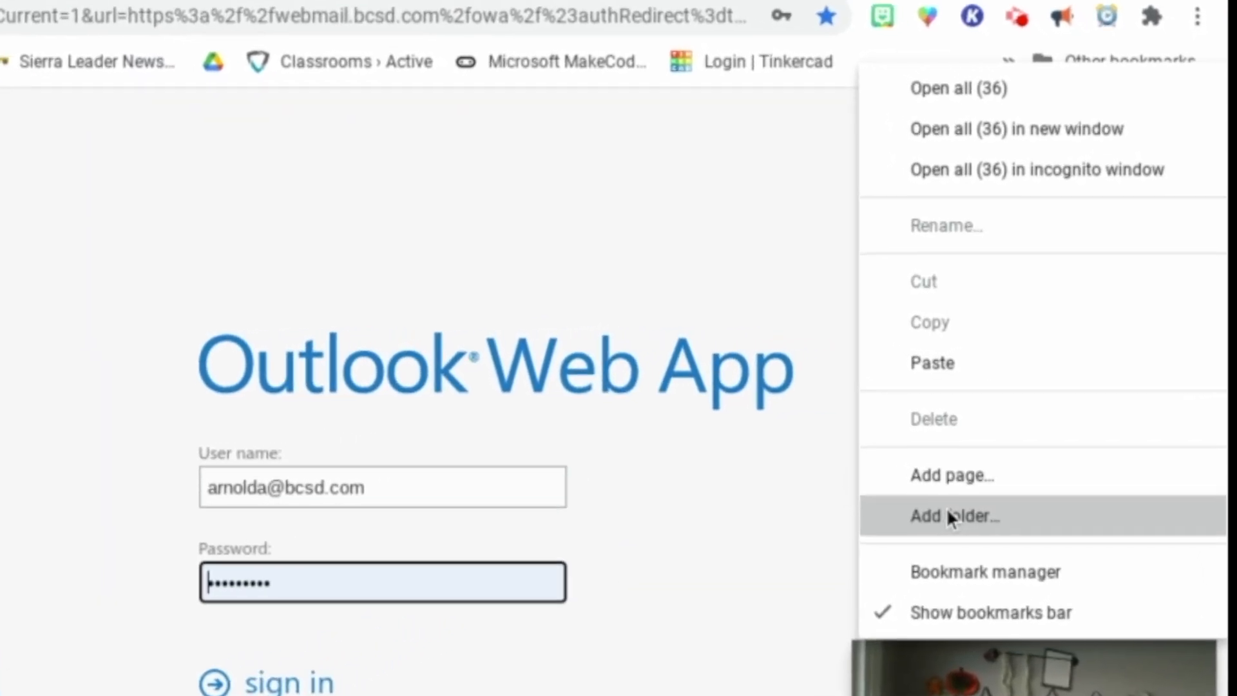
left_click(953, 516)
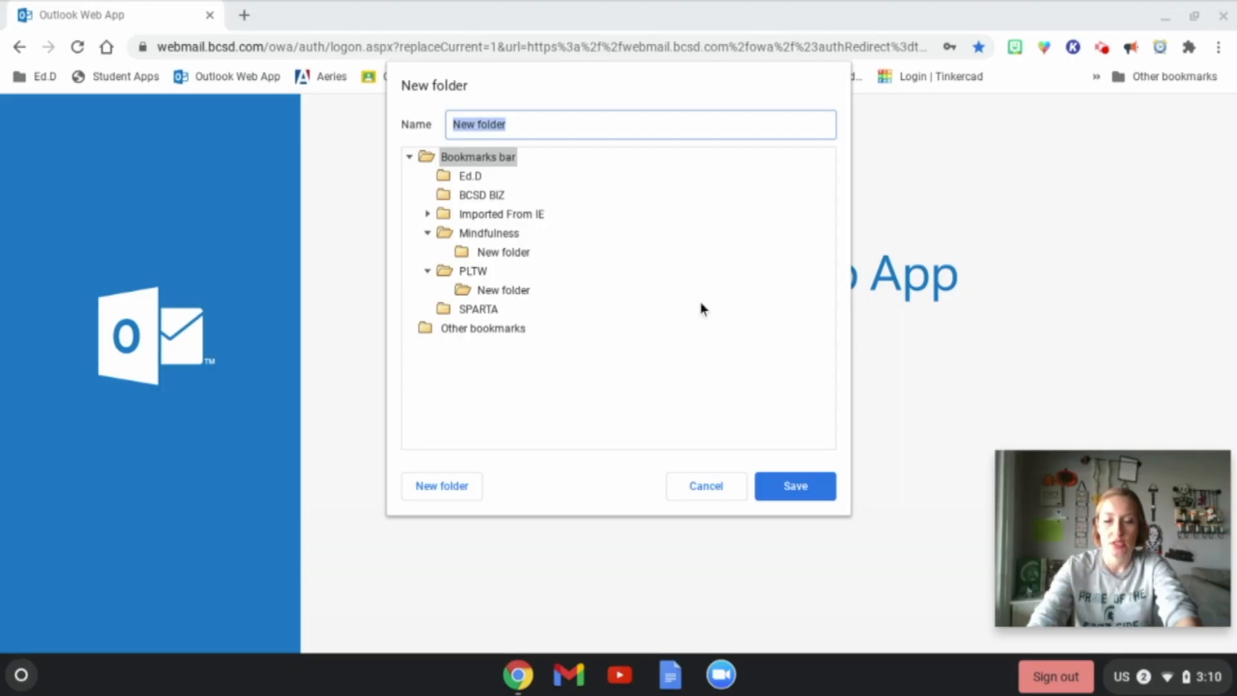
left_click(704, 486)
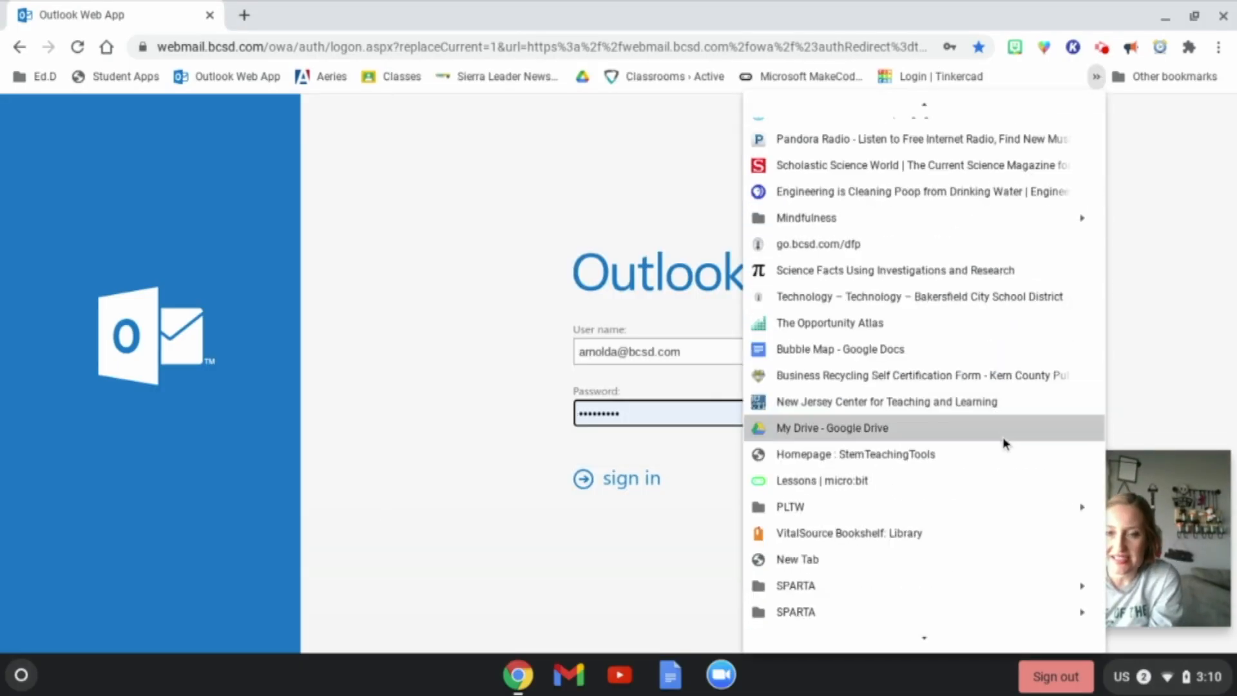
mouse_move(795, 586)
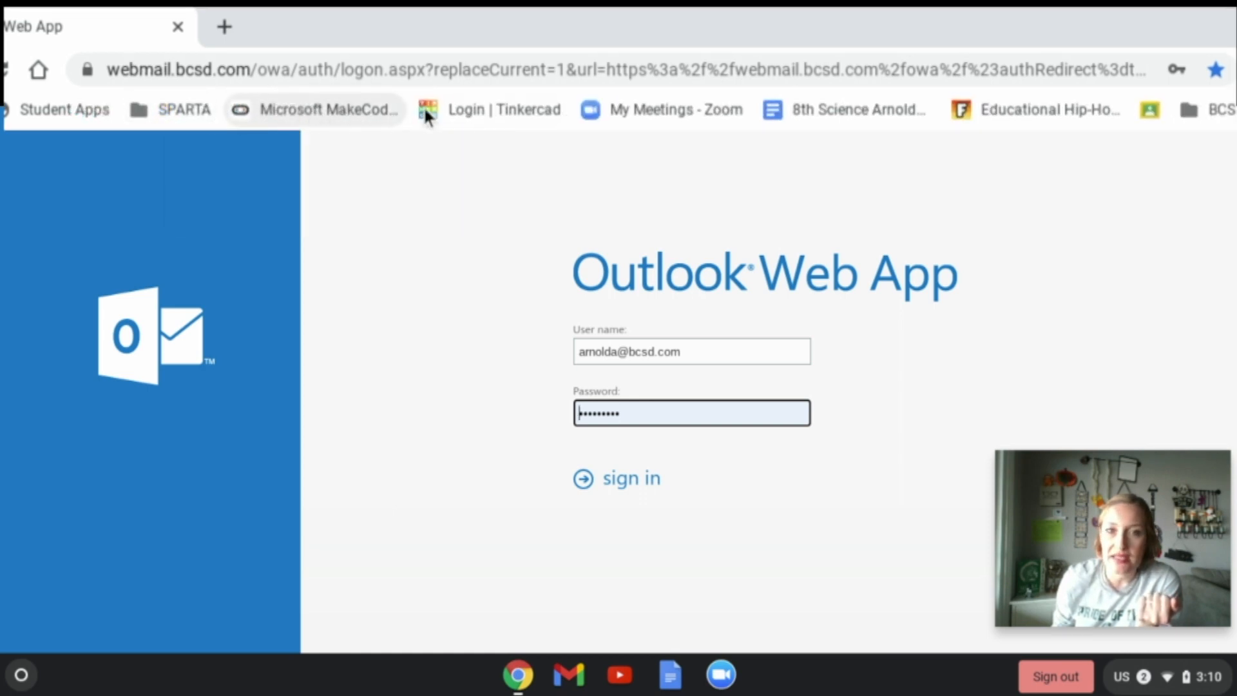
mouse_move(221, 138)
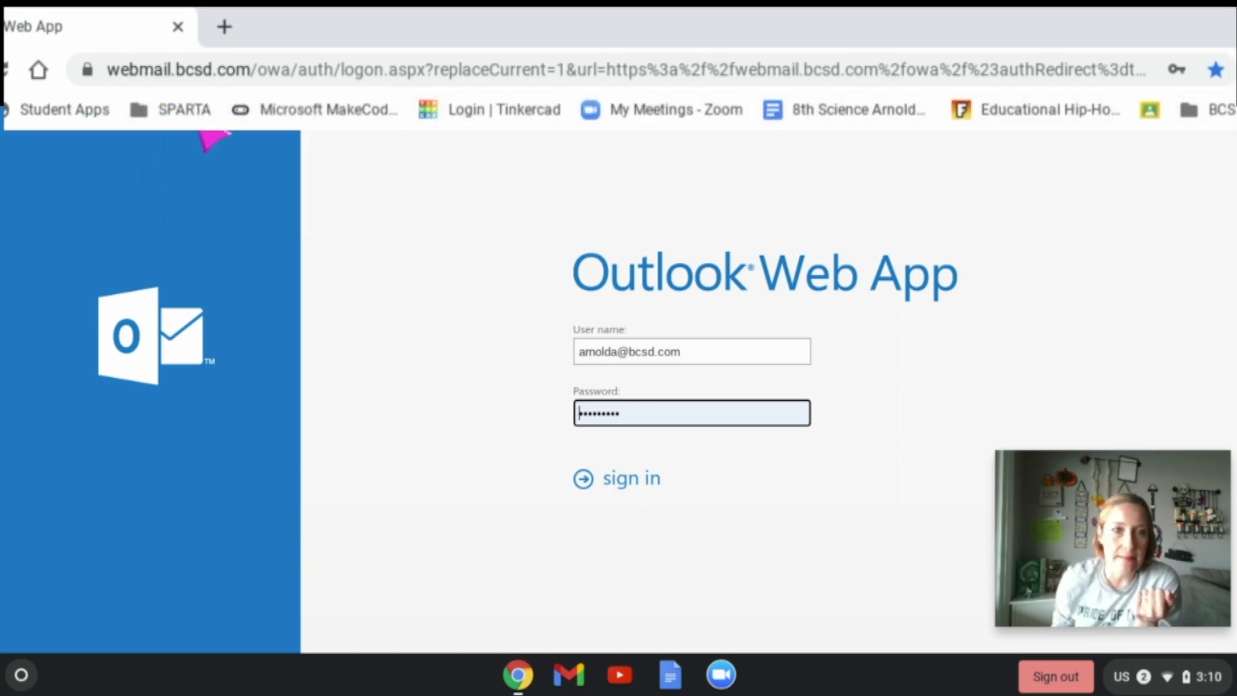
- Put the SPARTA folder on the bar and use Open all (6) to load its sites
left_click(204, 76)
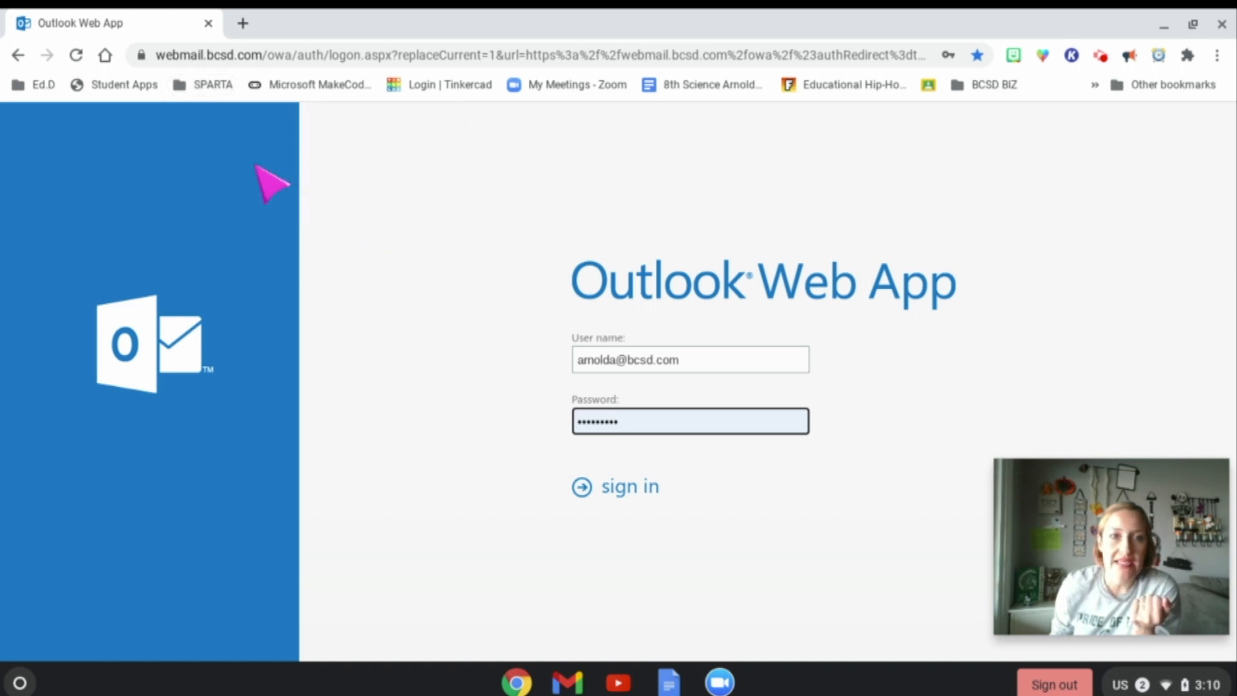
right_click(214, 84)
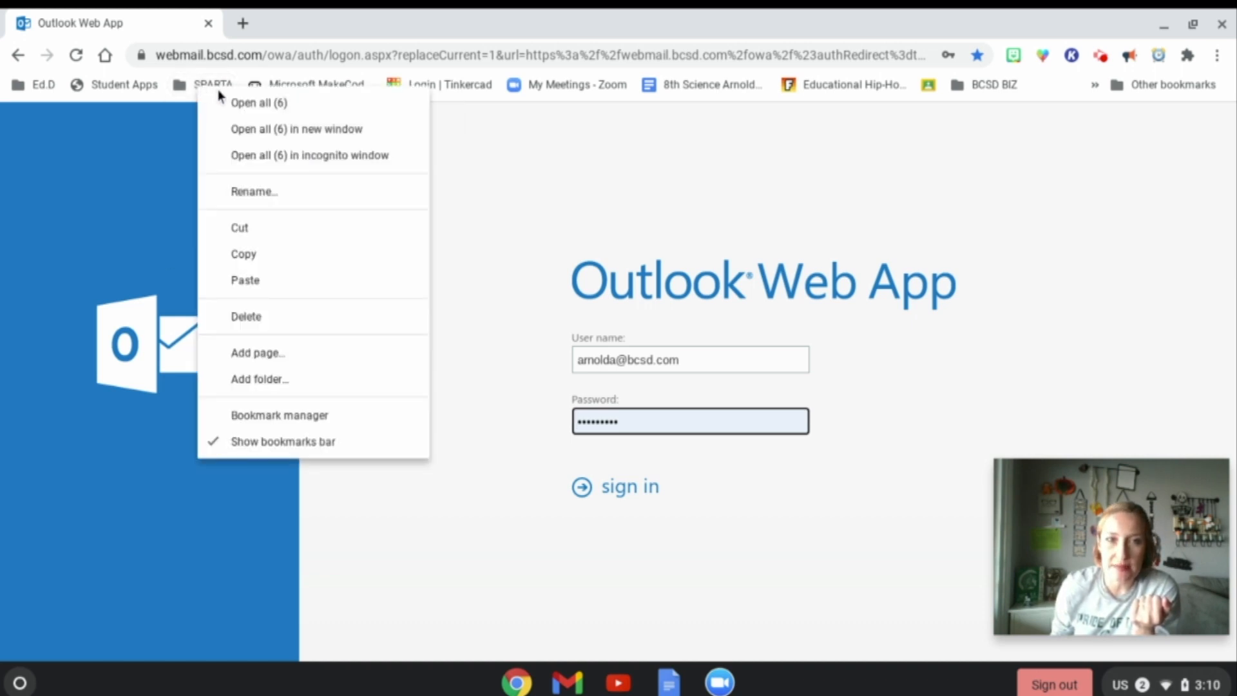
left_click(259, 103)
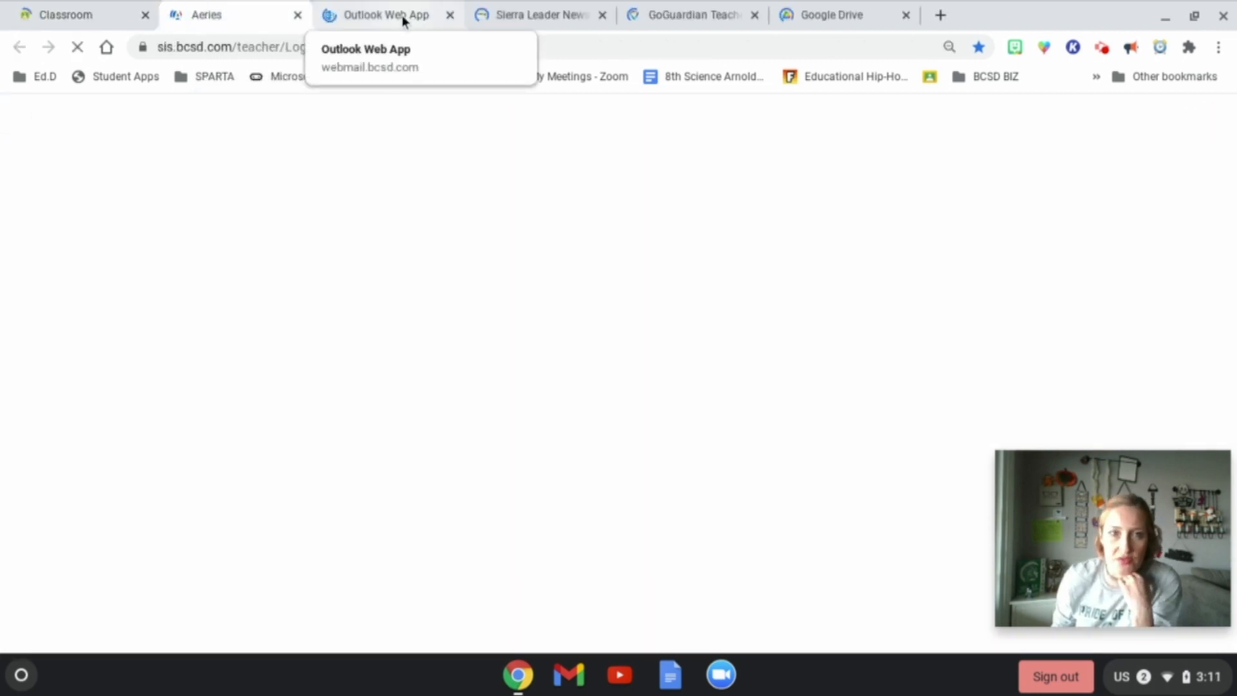
- View the Outlook Web App, Sierra Leader News and Google Drive tabs in turn
left_click(386, 14)
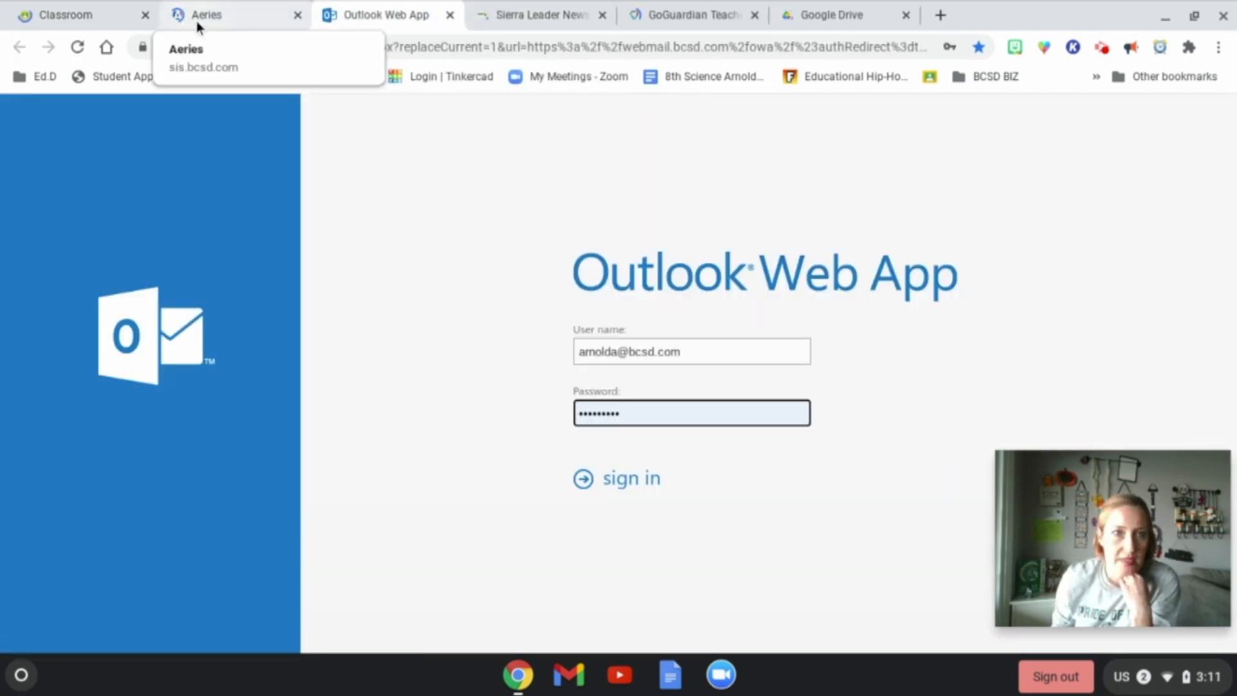
left_click(67, 14)
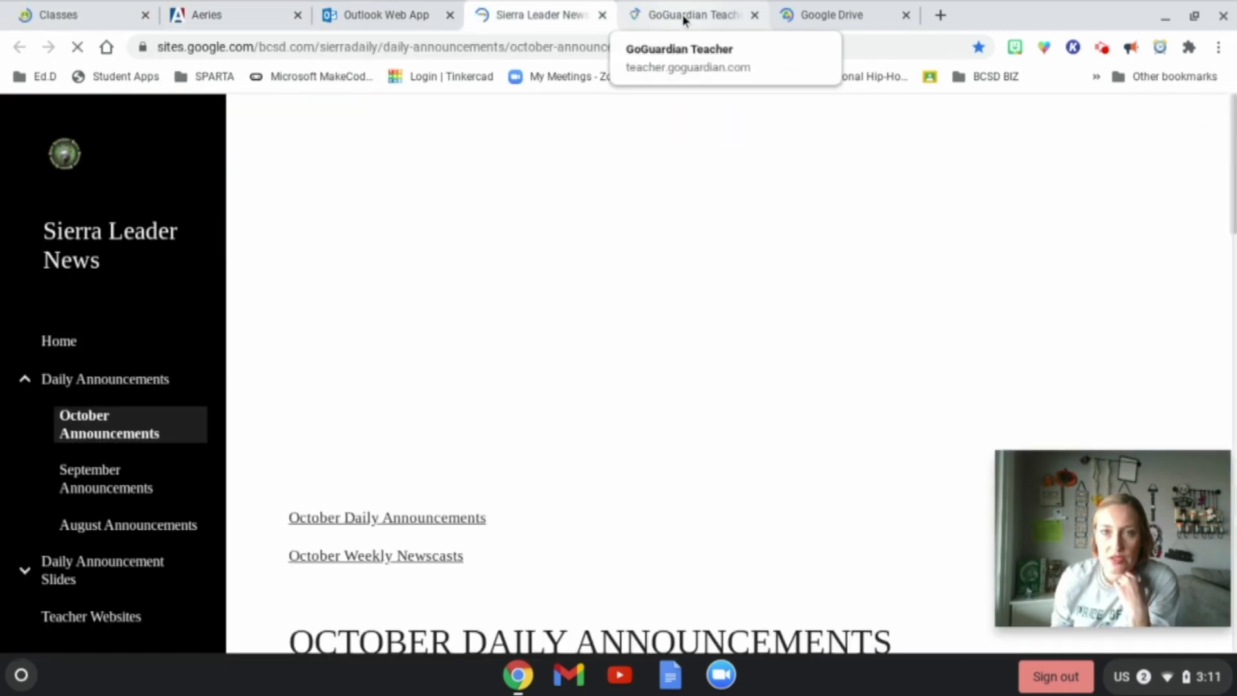
left_click(833, 14)
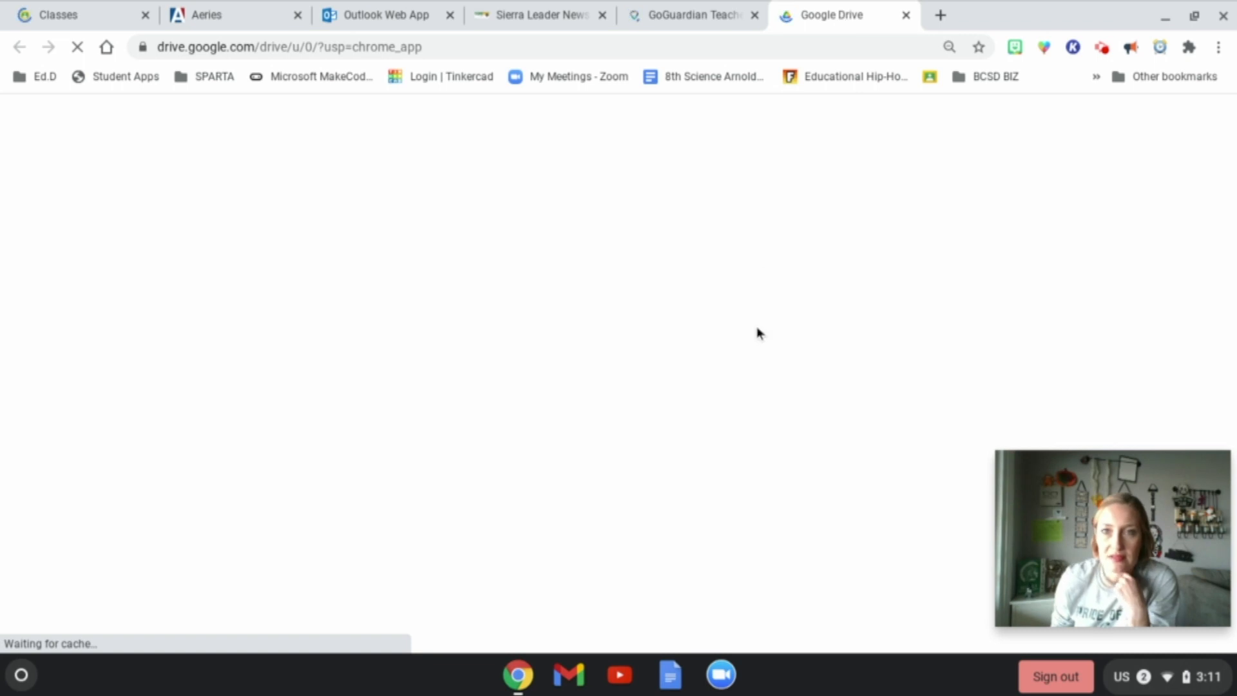